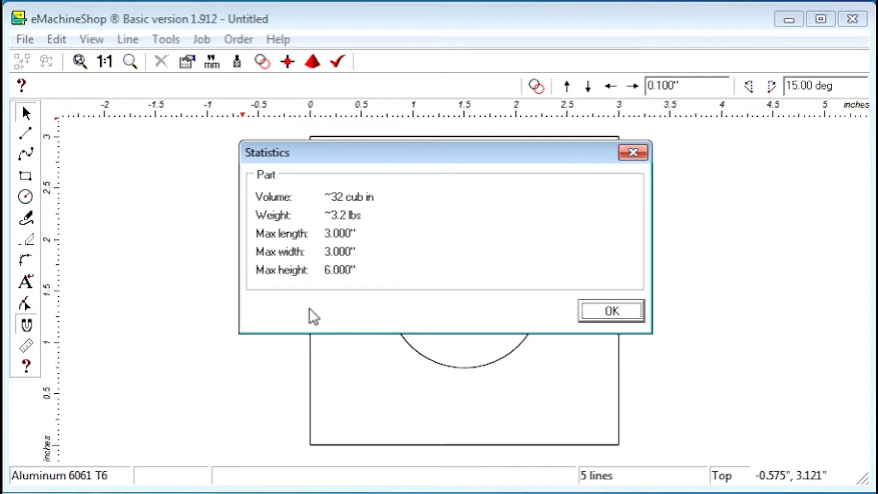
{"action": "mouse_move", "coordinate": [405, 233]}
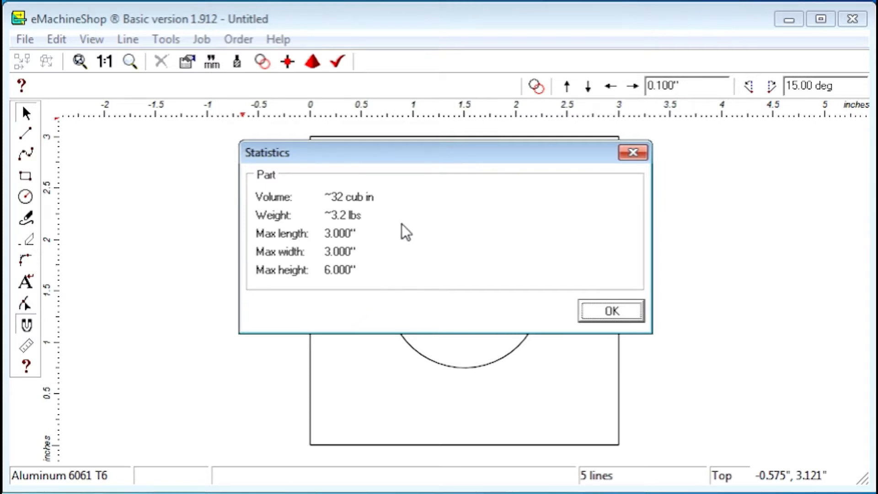
{"action": "mouse_move", "coordinate": [368, 226]}
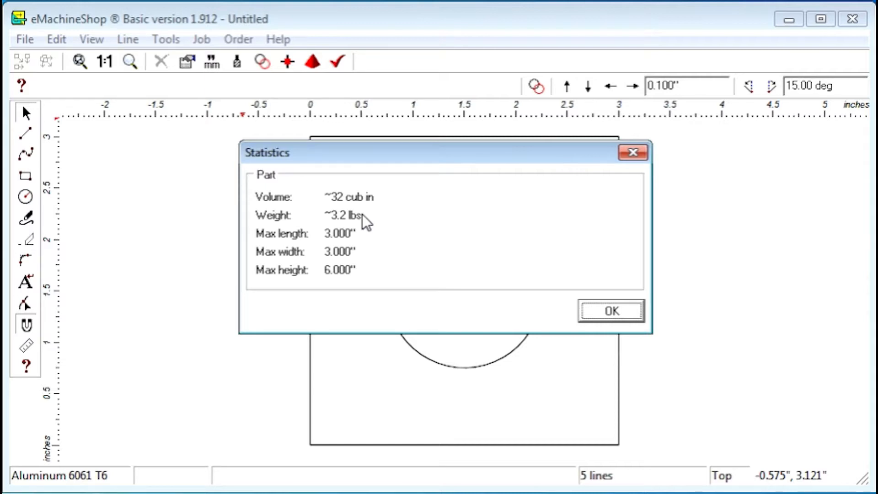
{"action": "mouse_move", "coordinate": [442, 226]}
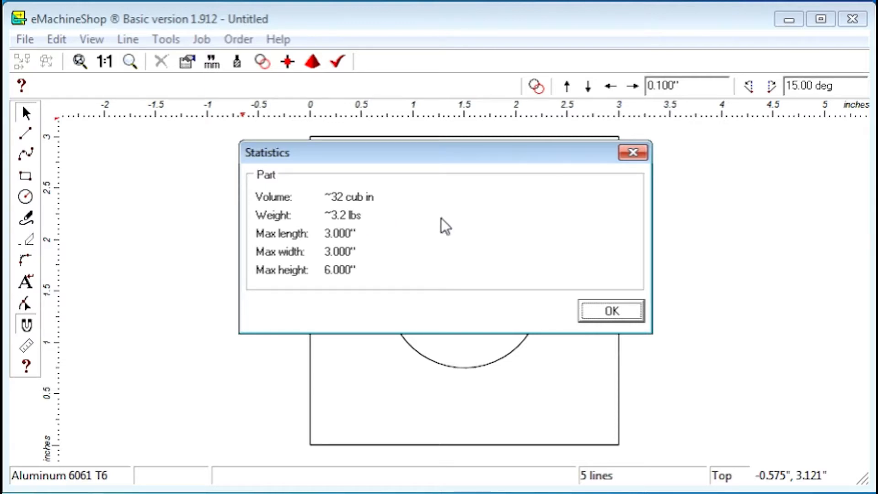
Close Statistics and mark the center of gravity at the circular part's middle
{"action": "left_click", "coordinate": [612, 311]}
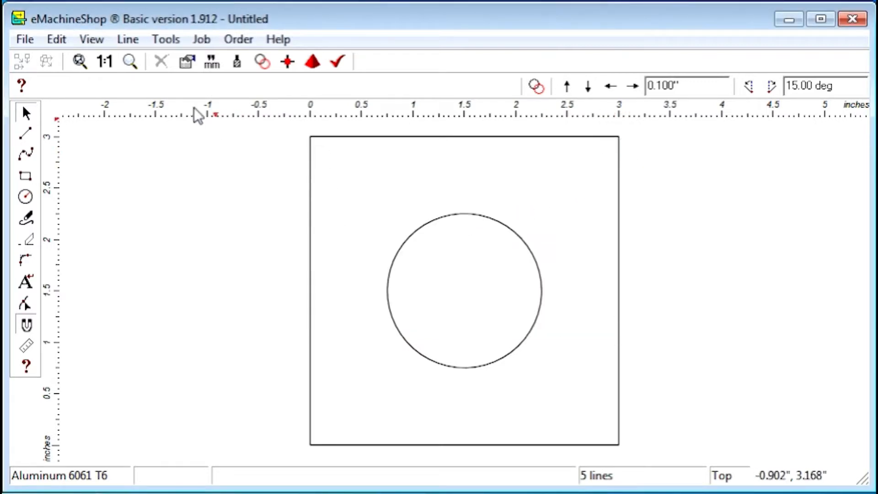
{"action": "left_click", "coordinate": [165, 40]}
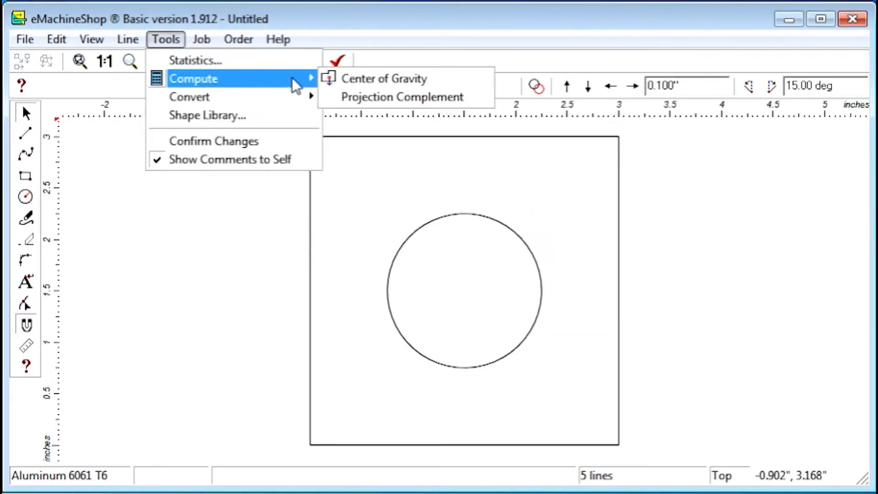
{"action": "left_click", "coordinate": [384, 78]}
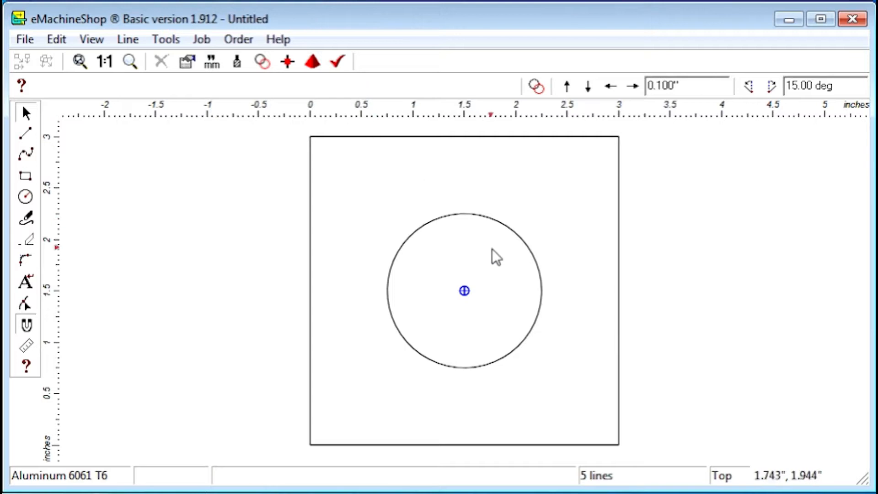
{"action": "mouse_move", "coordinate": [480, 296]}
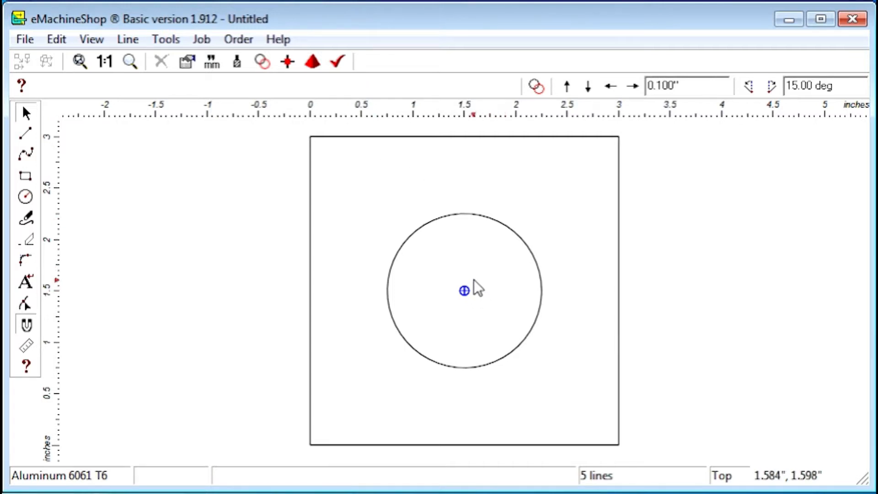
{"action": "mouse_move", "coordinate": [472, 312]}
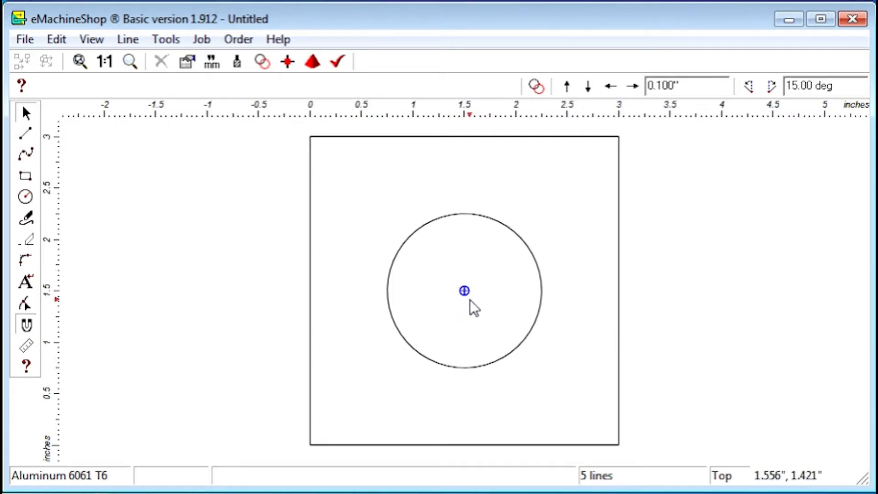
{"action": "mouse_move", "coordinate": [467, 304]}
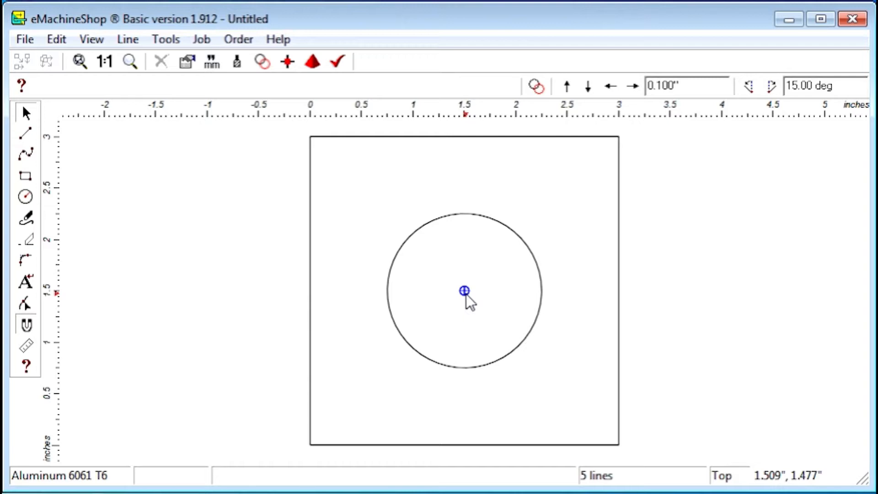
{"action": "left_click", "coordinate": [165, 39]}
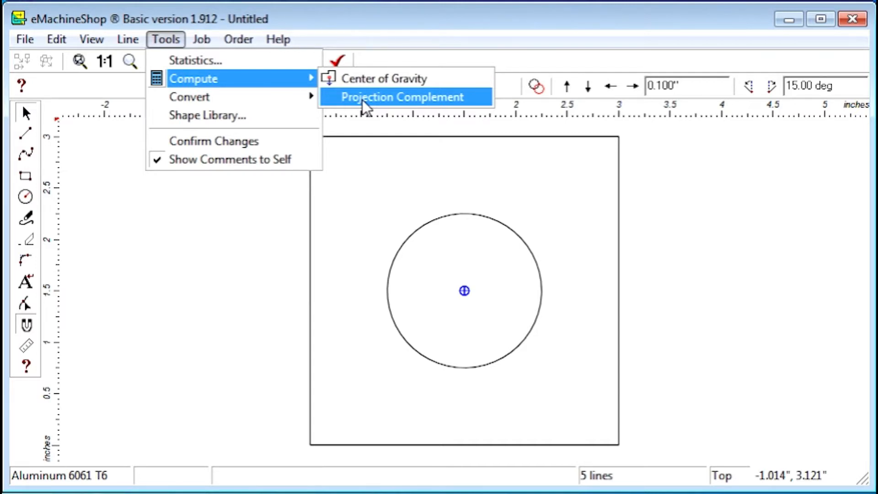
Draw a 2.000" circle with a concentric 1.000" circle at 1.000" depth
{"action": "left_click", "coordinate": [402, 97]}
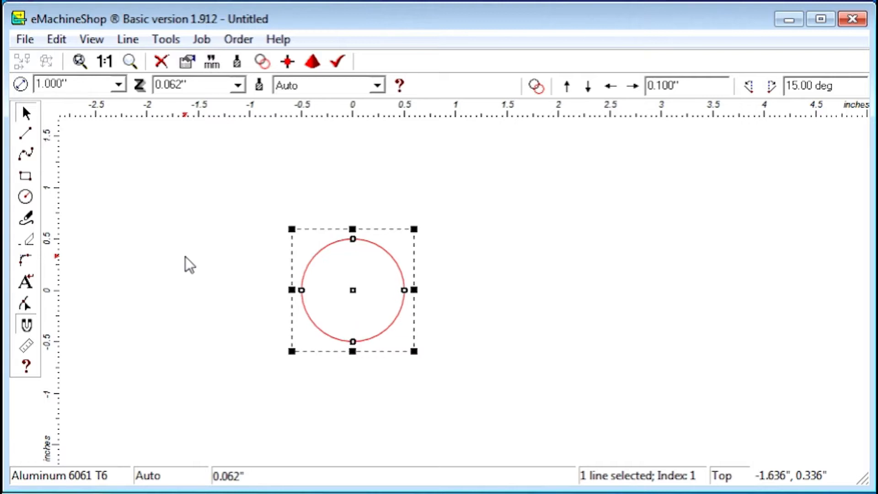
{"action": "mouse_move", "coordinate": [610, 86]}
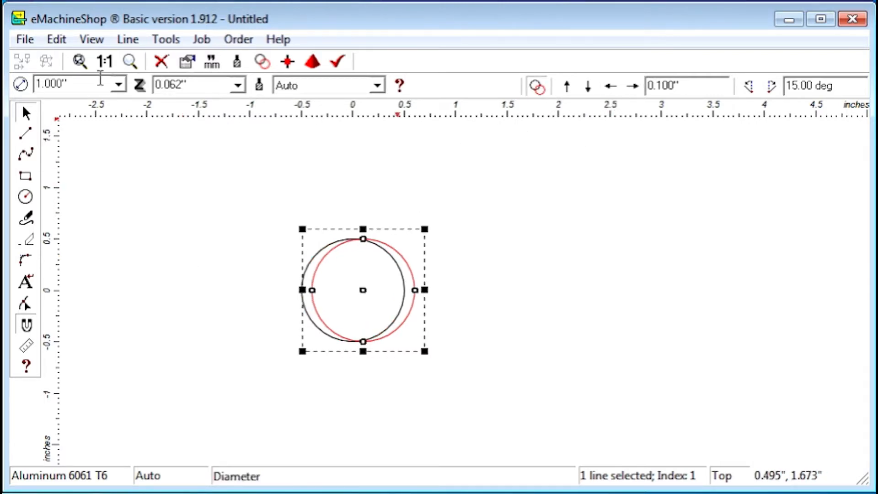
{"action": "type", "text": "2.000\""}
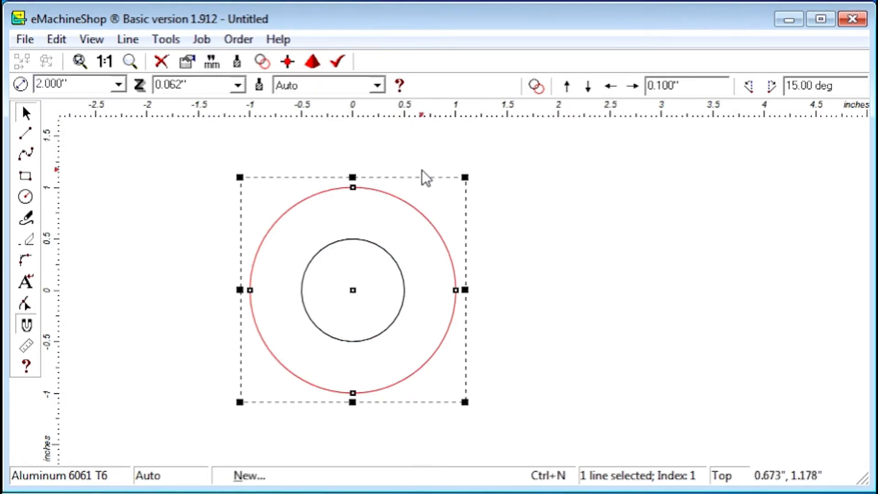
{"action": "left_click", "coordinate": [188, 85]}
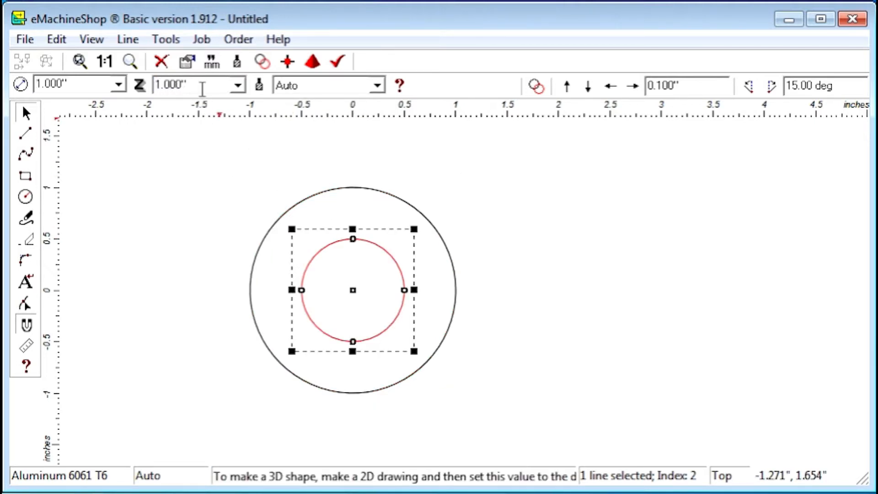
Preview the stepped two-cylinder part in 3D, then show its front-view outline
{"action": "left_click", "coordinate": [312, 61]}
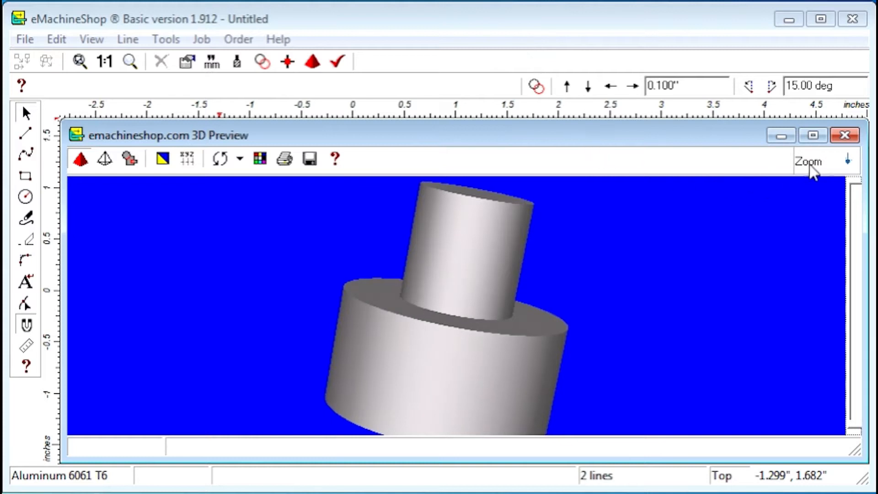
{"action": "left_click", "coordinate": [845, 134]}
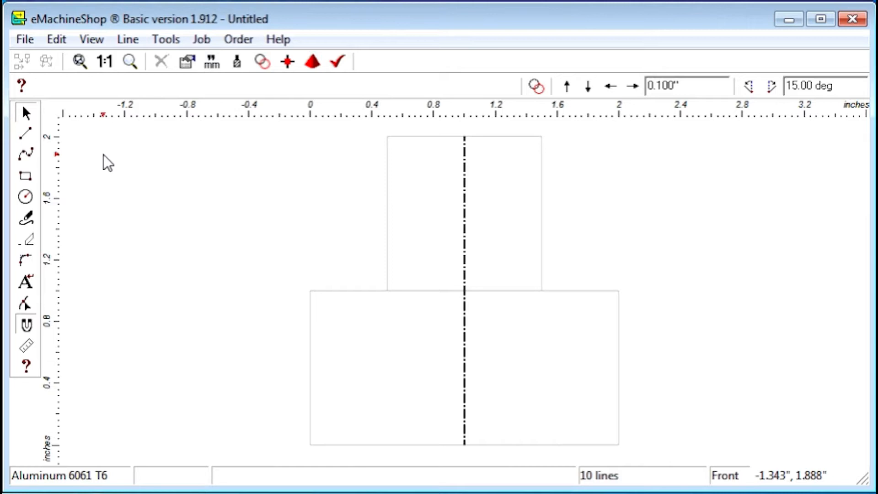
Convert the stepped outline into a 1.000" by 2.000" revolve half-profile, viewed from the front
{"action": "left_click", "coordinate": [166, 39]}
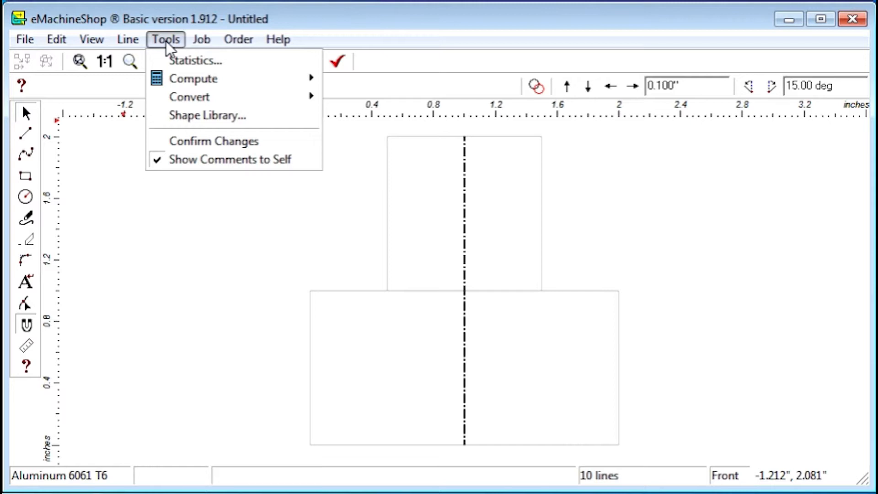
{"action": "mouse_move", "coordinate": [189, 97]}
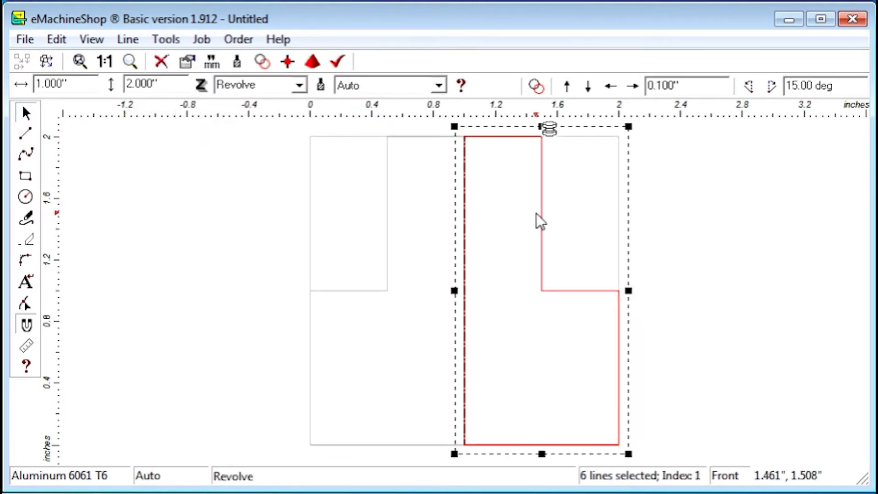
{"action": "left_click", "coordinate": [91, 39]}
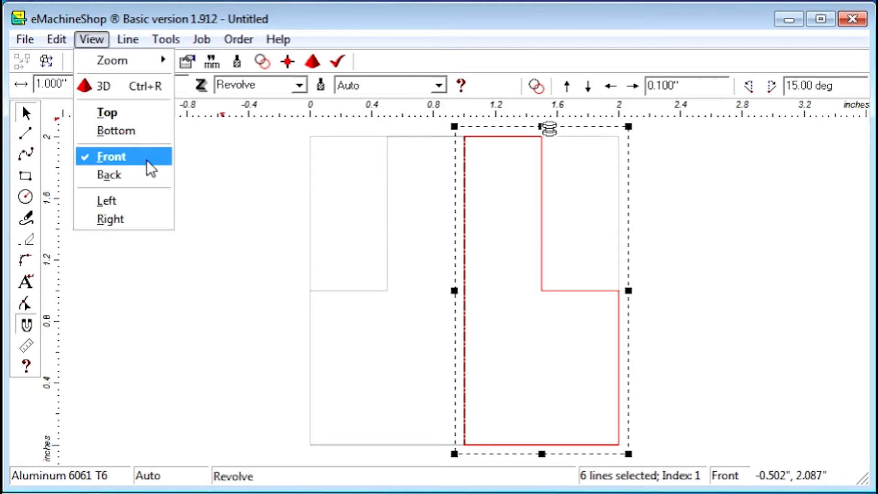
{"action": "left_click", "coordinate": [111, 157]}
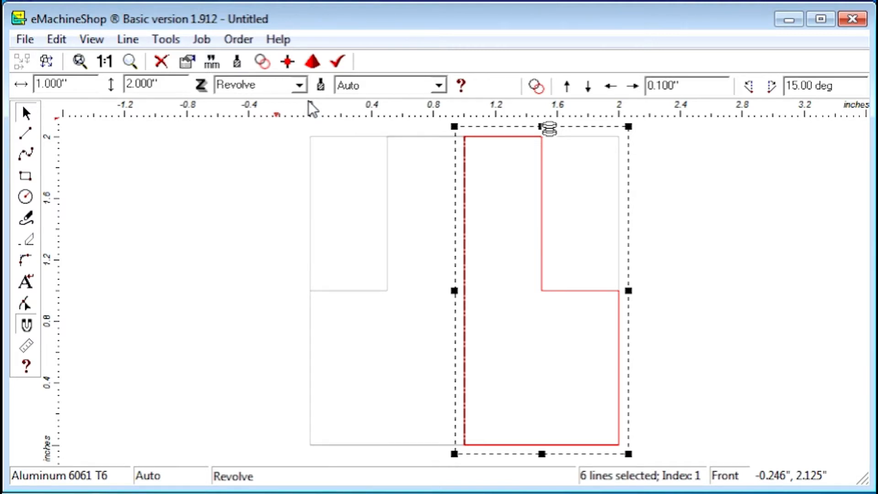
{"action": "mouse_move", "coordinate": [271, 114]}
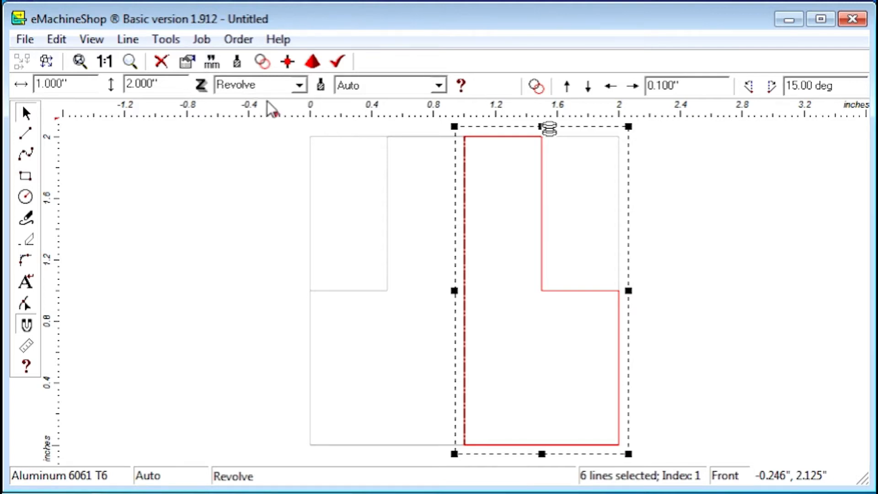
Rotate the revolved part 90 degrees from the top into the left view
{"action": "left_click", "coordinate": [165, 39]}
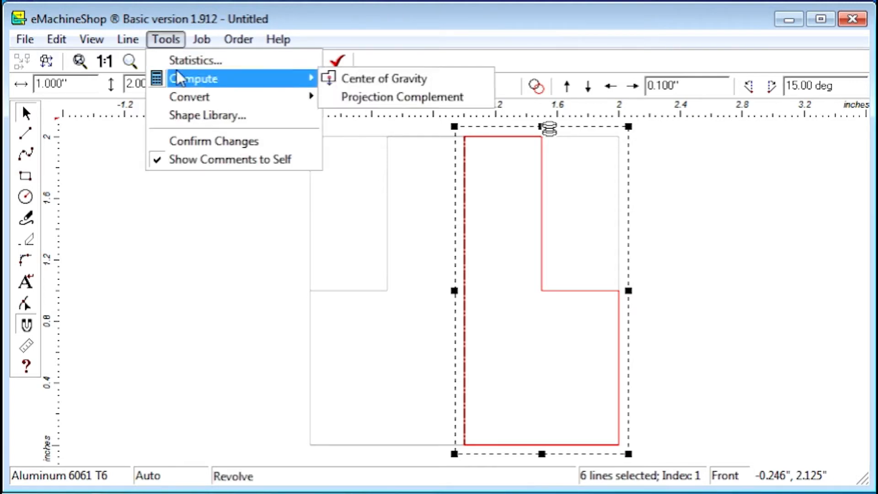
{"action": "mouse_move", "coordinate": [189, 97]}
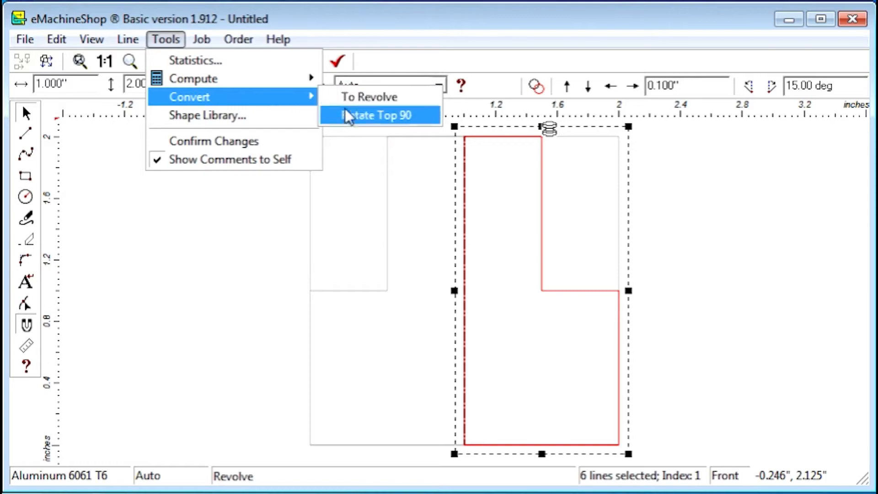
{"action": "left_click", "coordinate": [377, 114]}
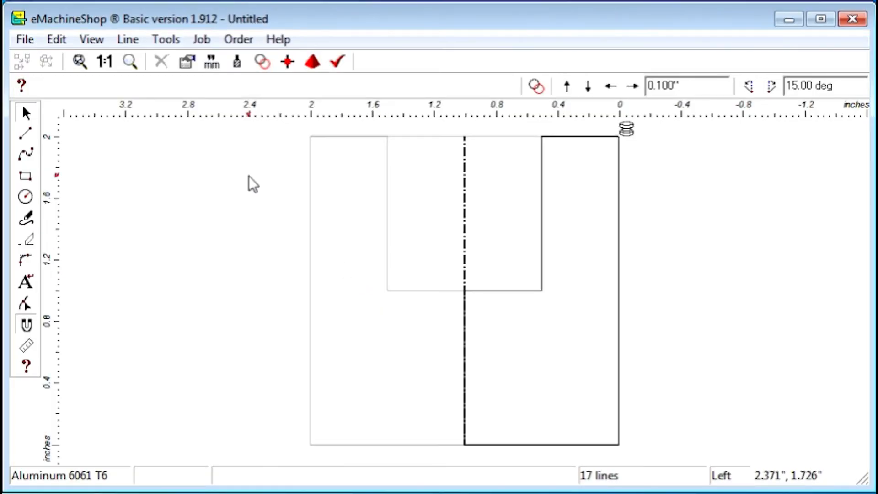
Load the gdt symbols sheet from the shape library
{"action": "left_click", "coordinate": [165, 39]}
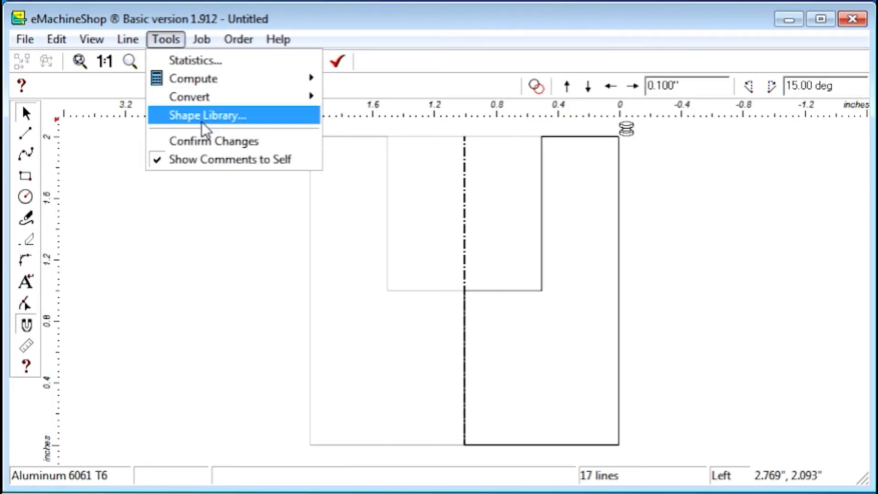
{"action": "left_click", "coordinate": [206, 116]}
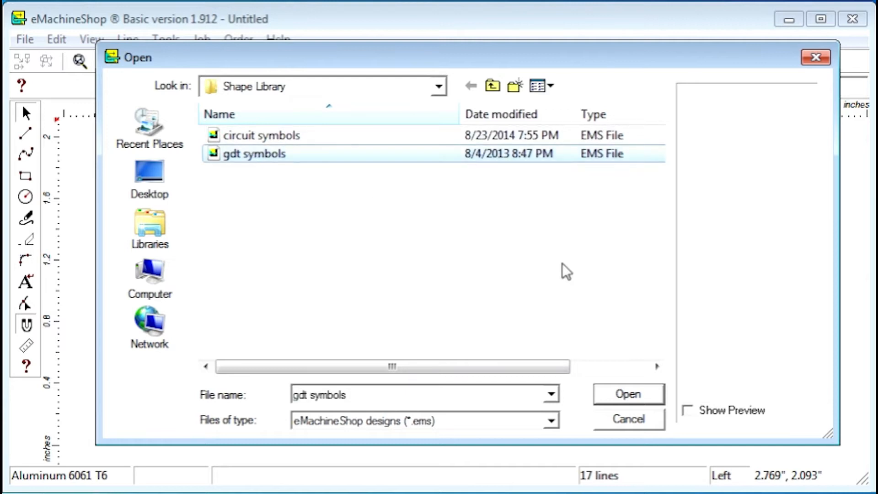
{"action": "left_click", "coordinate": [628, 393]}
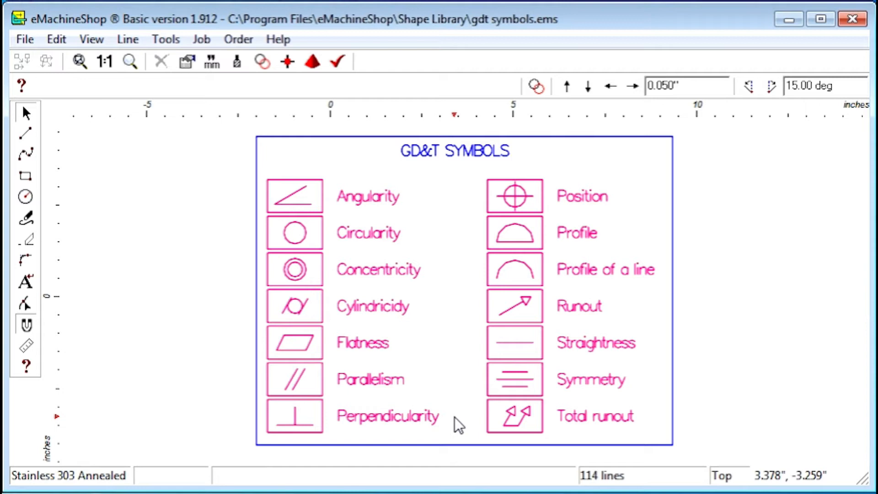
{"action": "mouse_move", "coordinate": [413, 428]}
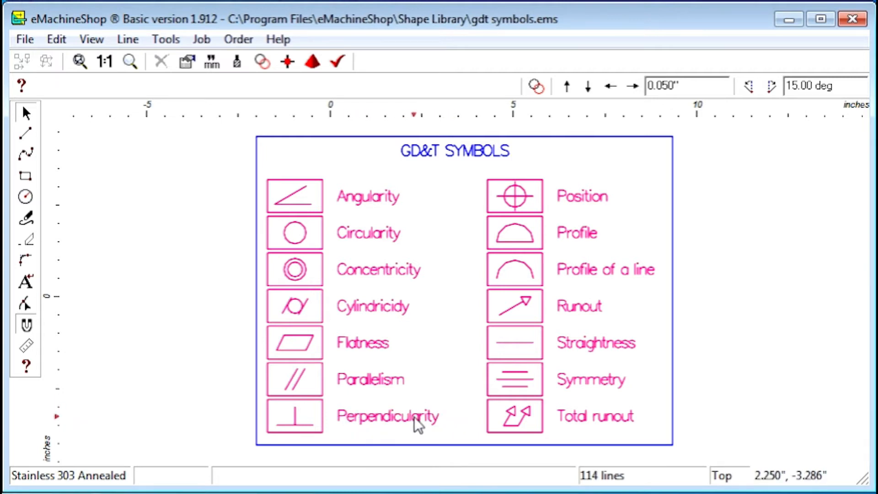
{"action": "mouse_move", "coordinate": [364, 291]}
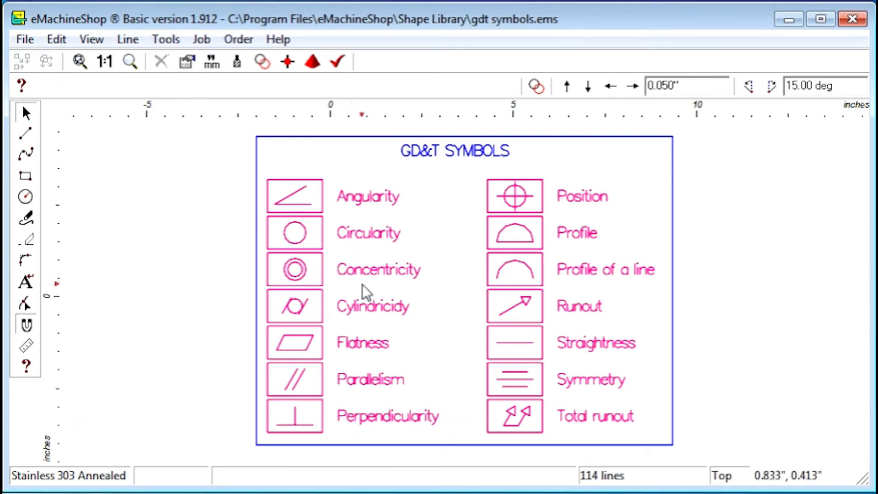
{"action": "mouse_move", "coordinate": [442, 276]}
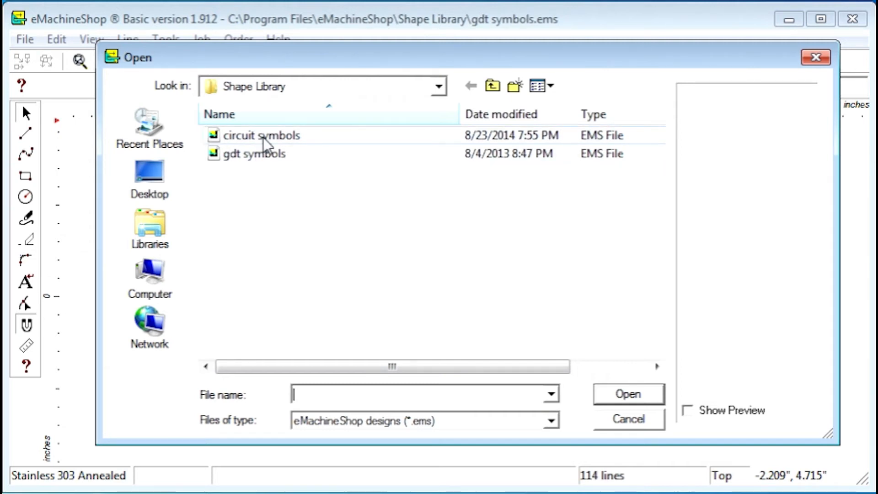
Open the circuit symbols library file with switch, battery, transistor, capacitor and diode symbols
{"action": "left_click", "coordinate": [262, 135]}
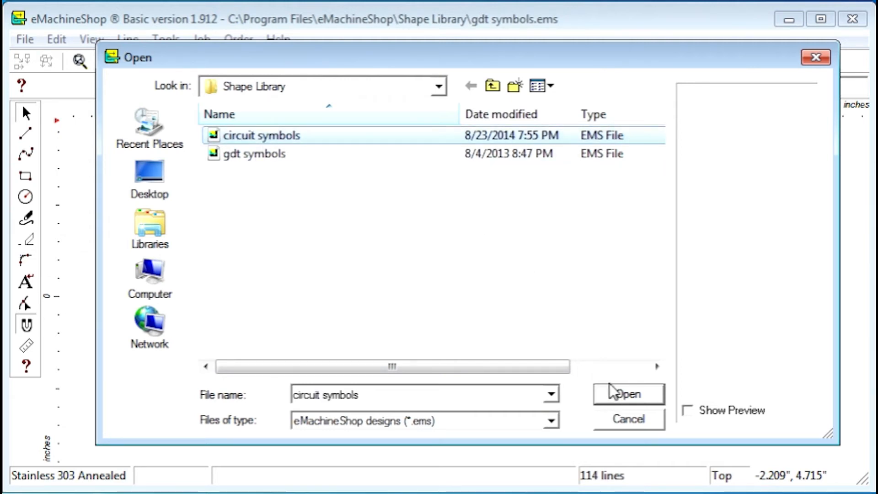
{"action": "left_click", "coordinate": [628, 393]}
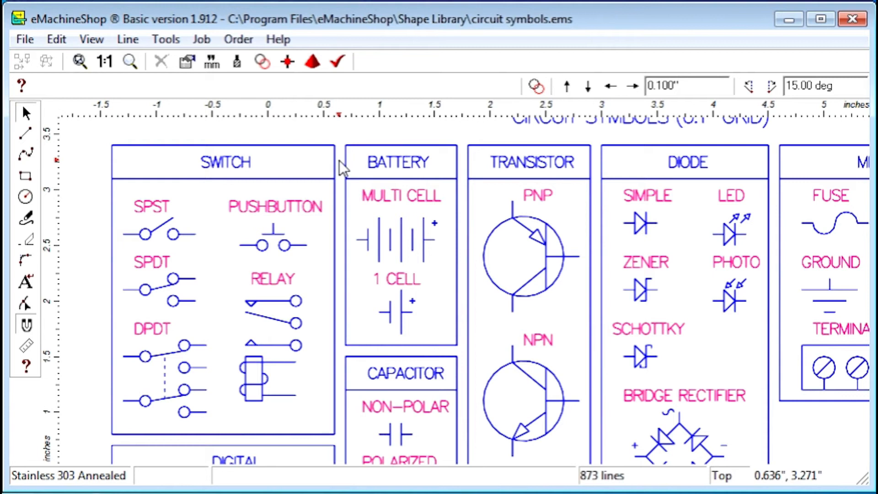
{"action": "mouse_move", "coordinate": [572, 226]}
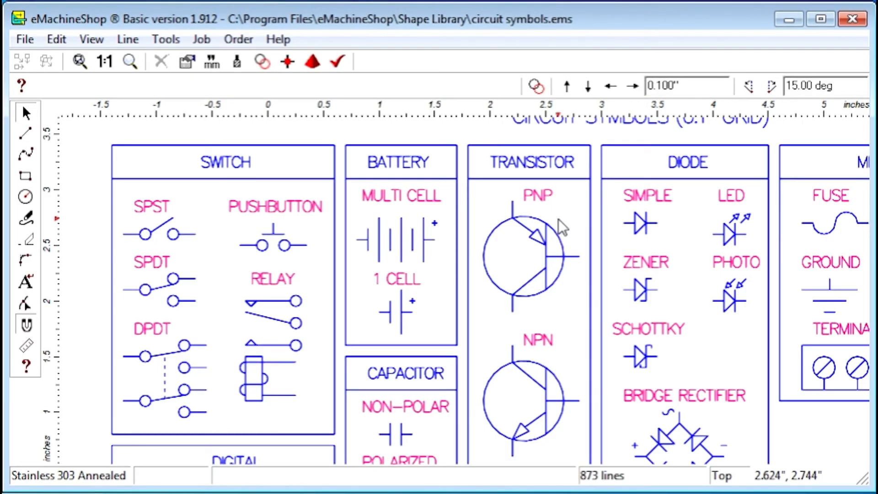
{"action": "left_click", "coordinate": [165, 40]}
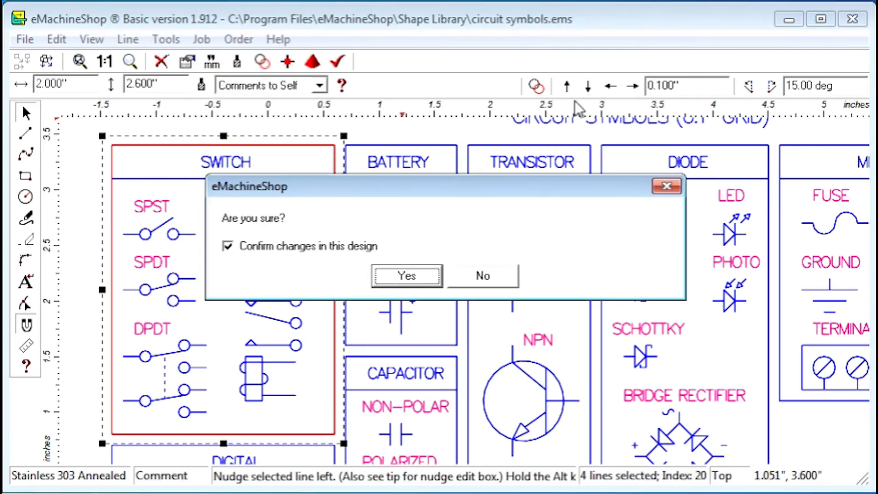
{"action": "mouse_move", "coordinate": [291, 280]}
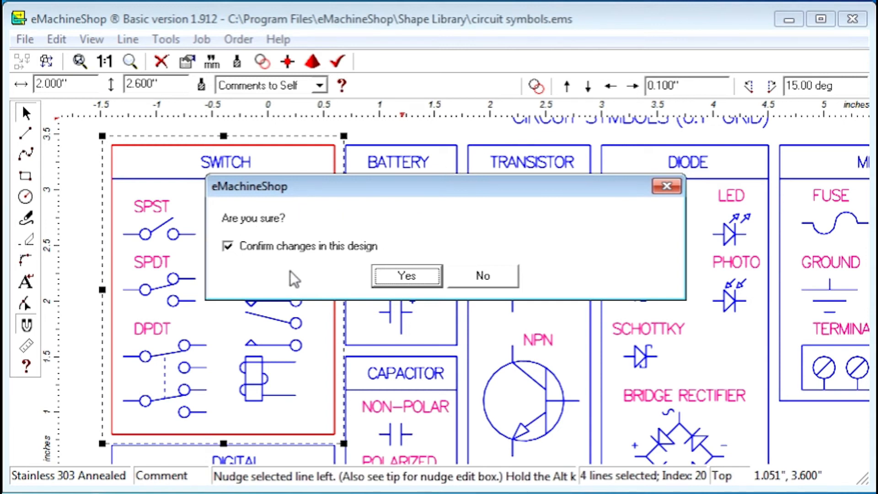
{"action": "left_click", "coordinate": [407, 276]}
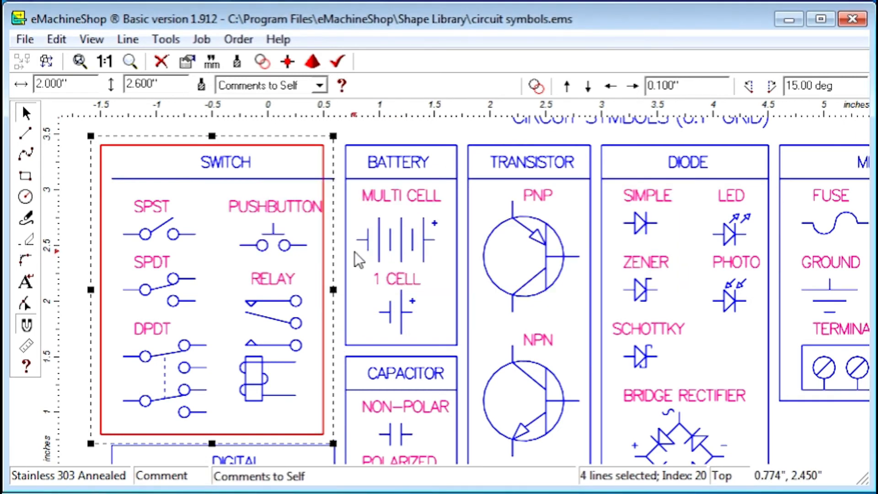
{"action": "mouse_move", "coordinate": [609, 118]}
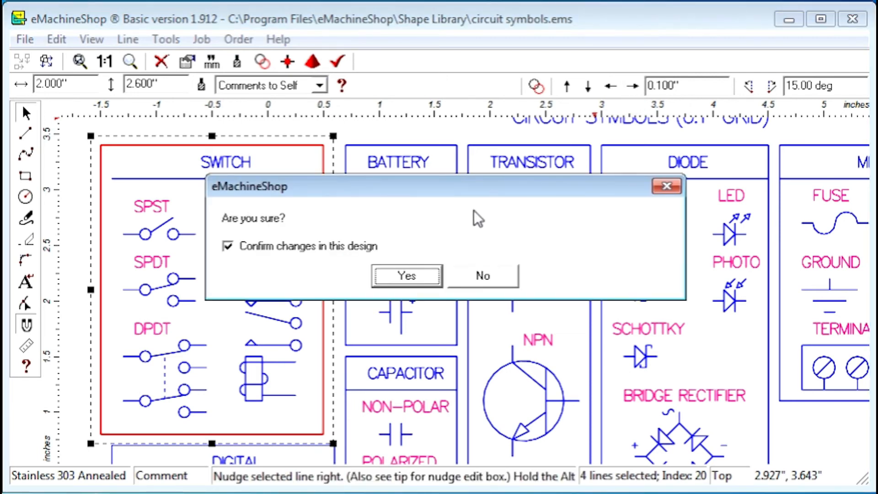
{"action": "left_click", "coordinate": [407, 276]}
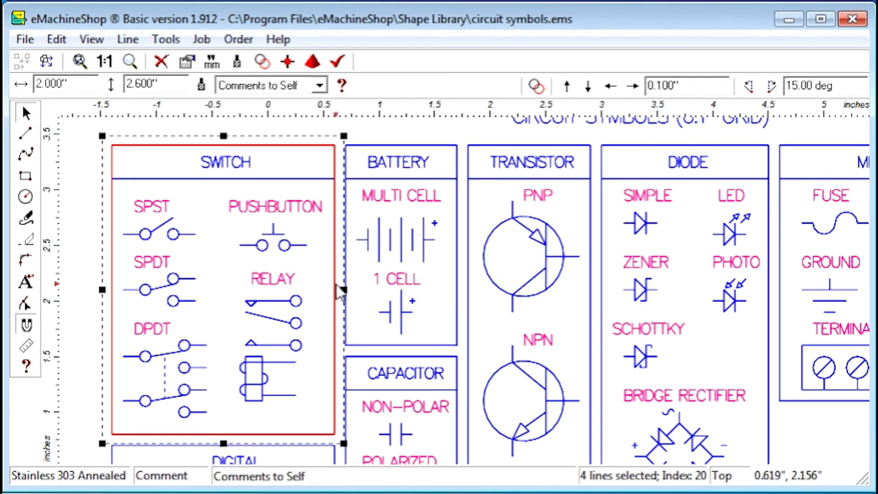
{"action": "mouse_move", "coordinate": [246, 298]}
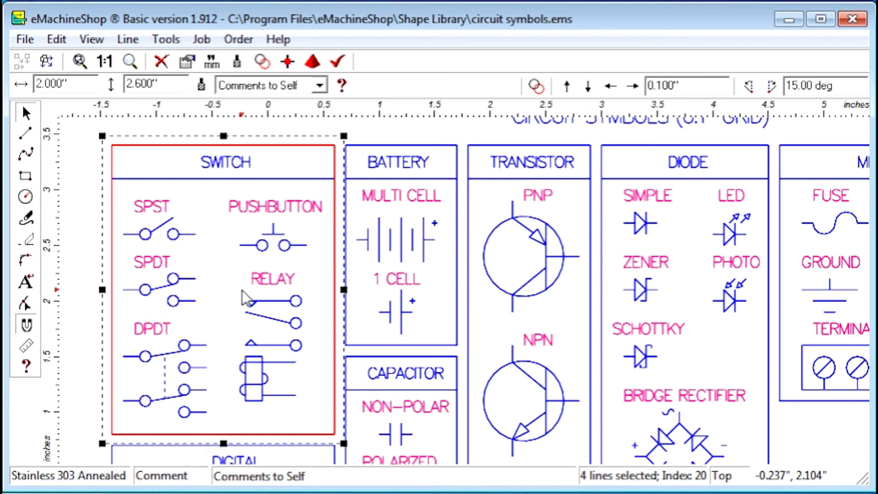
Place the text 'TODAY' as a Comments to Self line and zoom in on it
{"action": "left_click", "coordinate": [165, 39]}
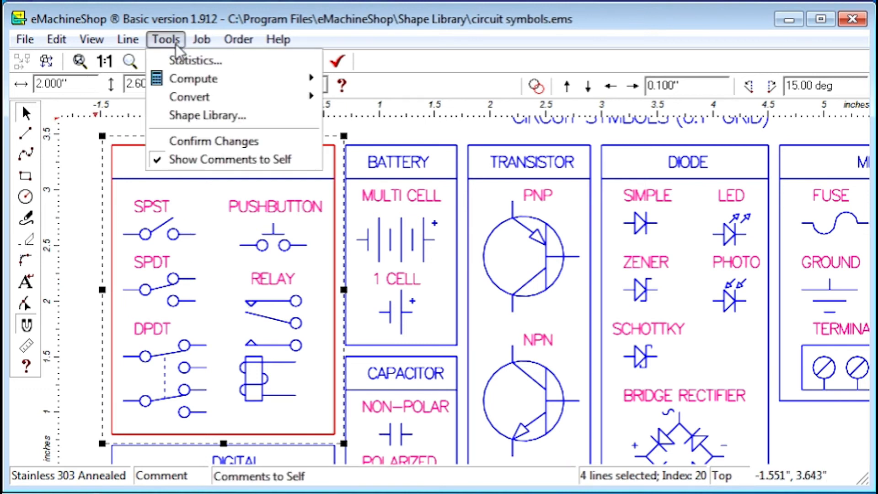
{"action": "left_click", "coordinate": [91, 39]}
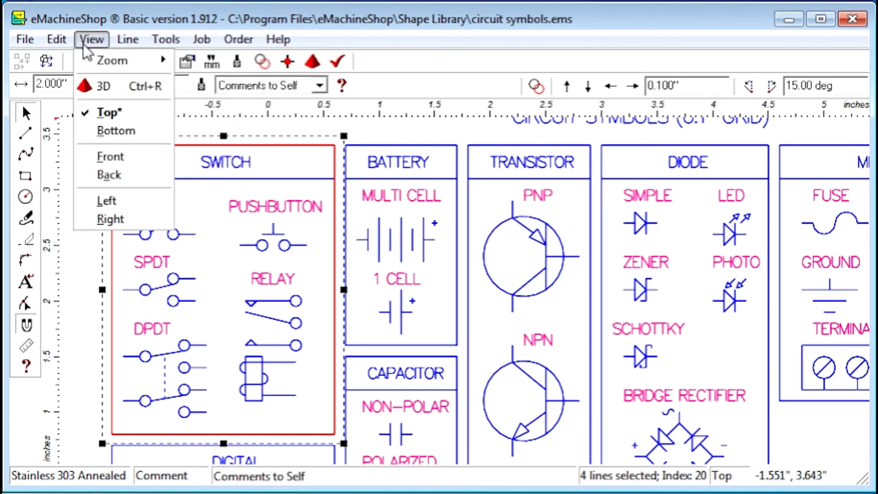
{"action": "left_click", "coordinate": [56, 39]}
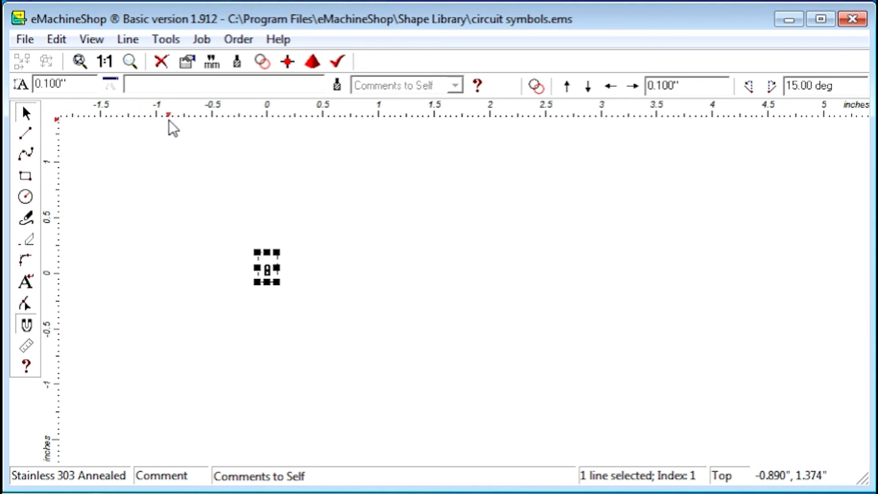
{"action": "type", "text": "TODAY"}
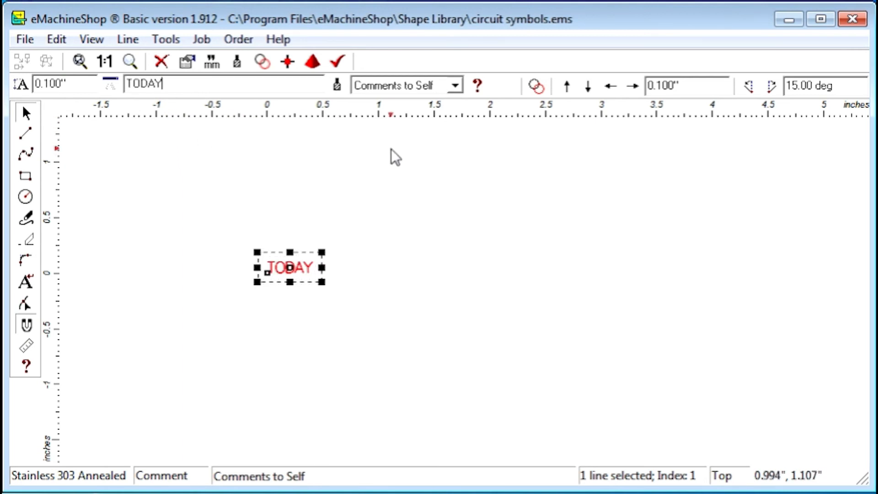
{"action": "left_click", "coordinate": [398, 85]}
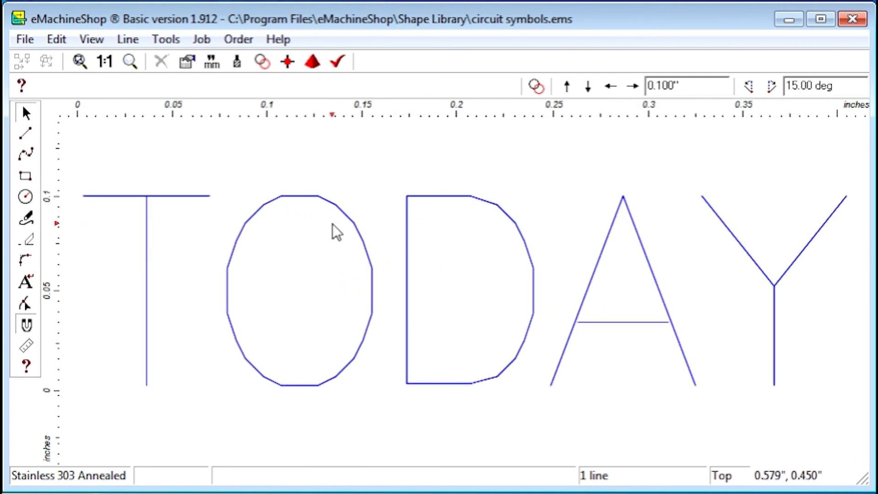
{"action": "left_click", "coordinate": [166, 40]}
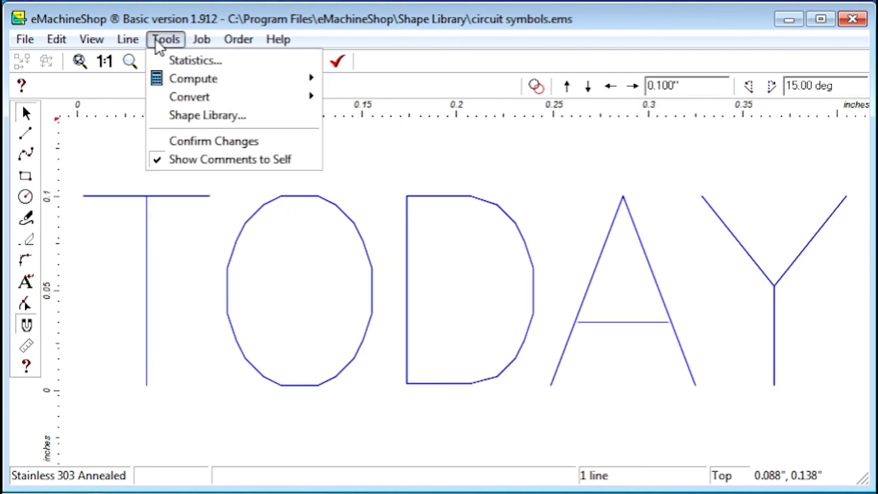